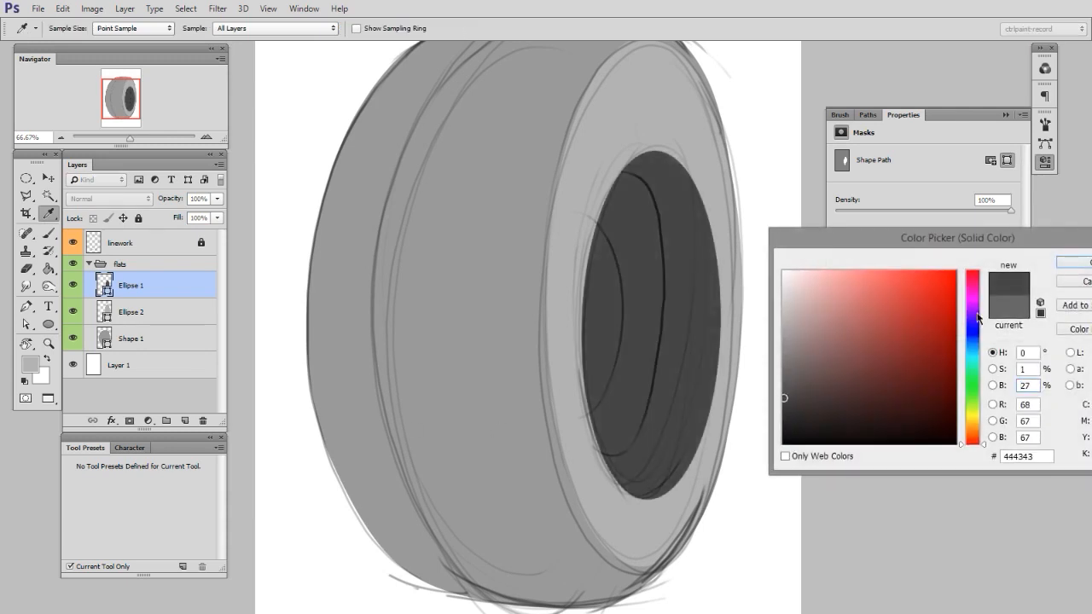
# - Fill Ellipse 1 with #444343 and fit a lighter gray Ellipse 3 ring around the opening
pyautogui.click(130, 311)
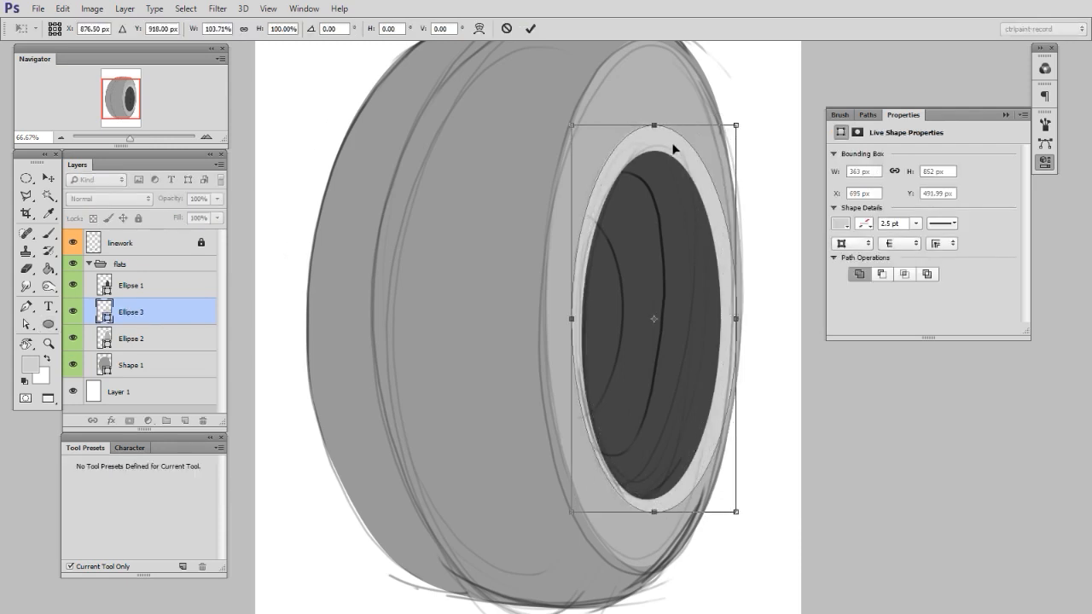
pyautogui.moveTo(654, 128); pyautogui.dragTo(654, 114)
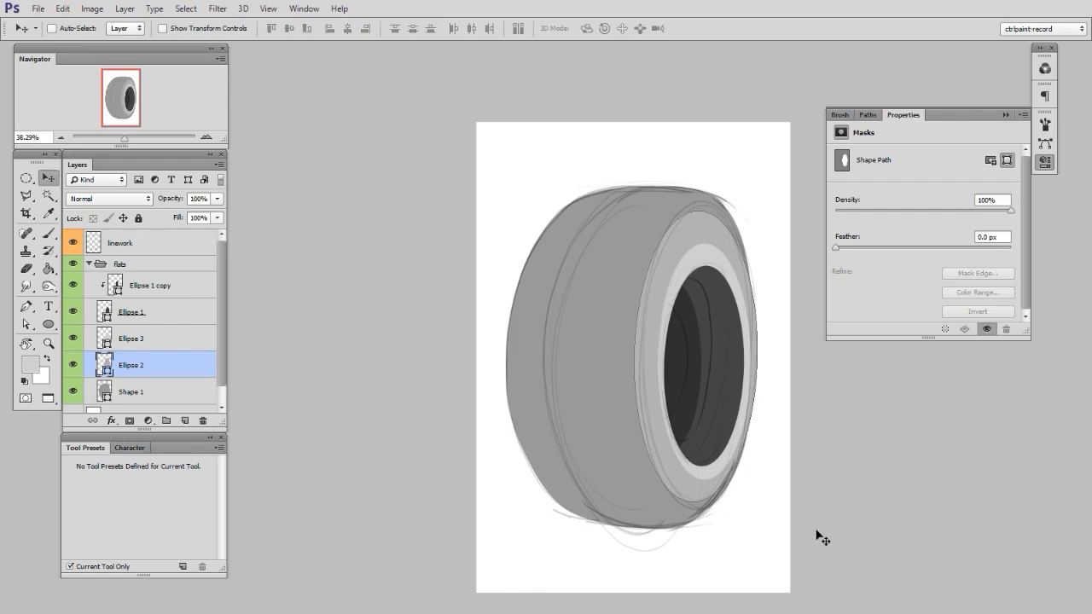
# - Hide the linework, rasterize the flats group's shape layers and lock their transparent pixels
pyautogui.click(132, 391)
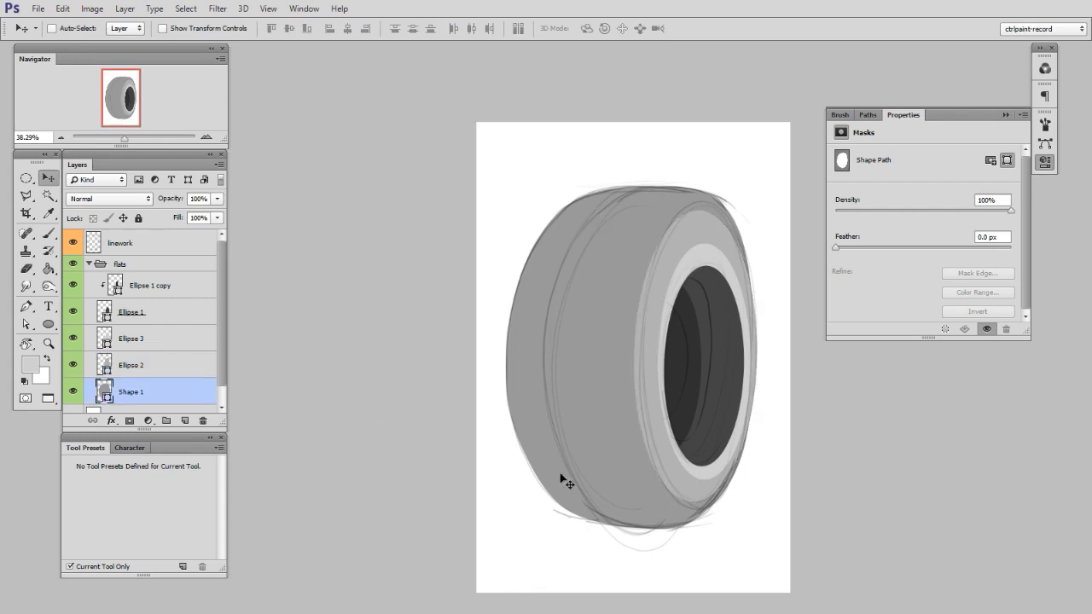
pyautogui.click(26, 324)
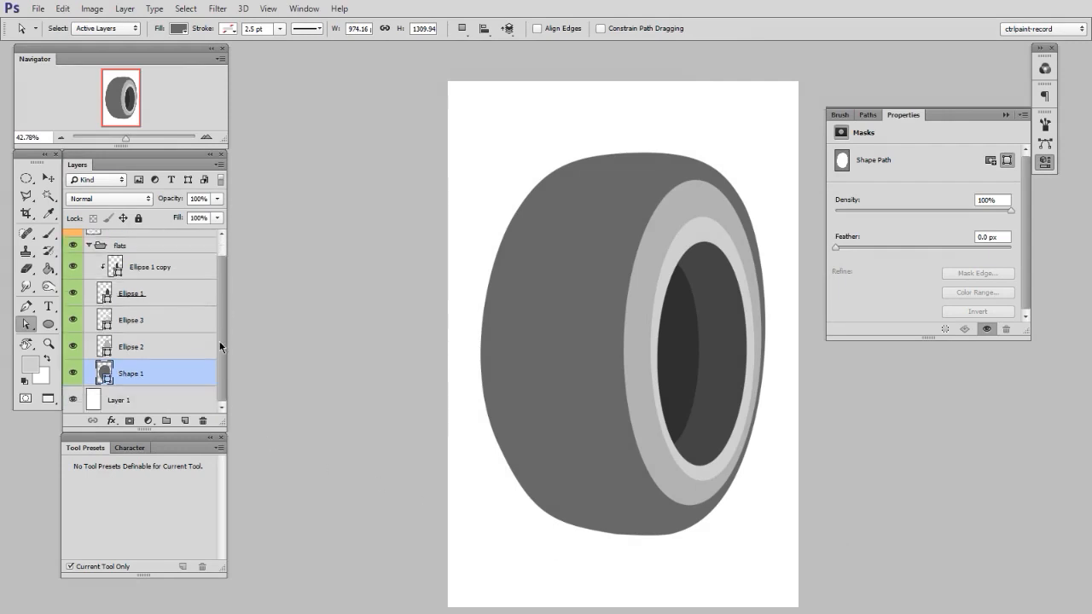
pyautogui.moveTo(209, 299)
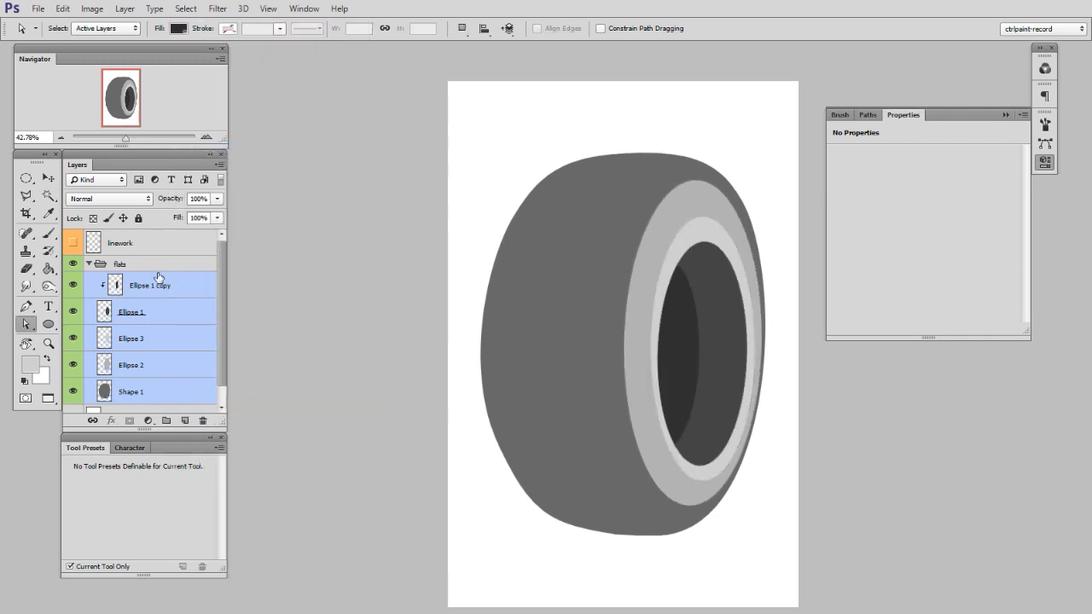
pyautogui.click(93, 218)
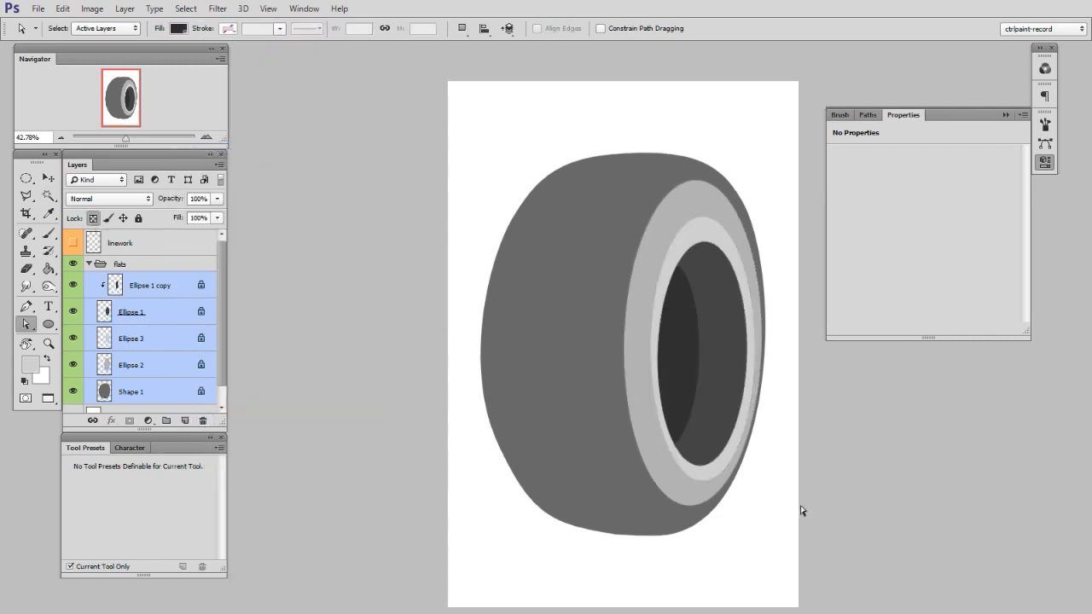
pyautogui.click(131, 392)
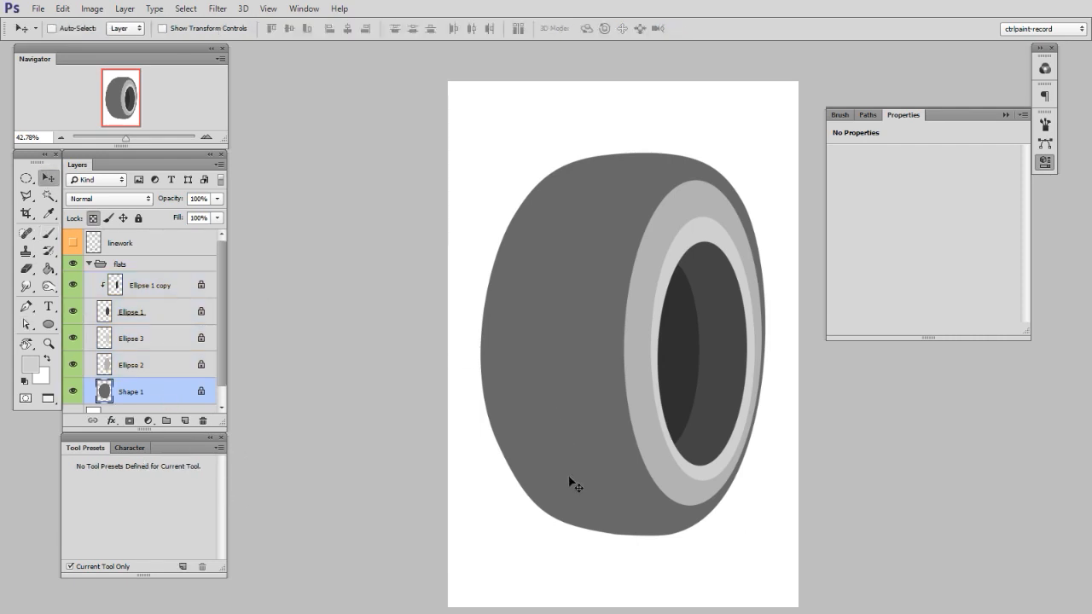
# - Paint textured gray strokes on Shape 1, then on the front sidewall layer
pyautogui.click(26, 232)
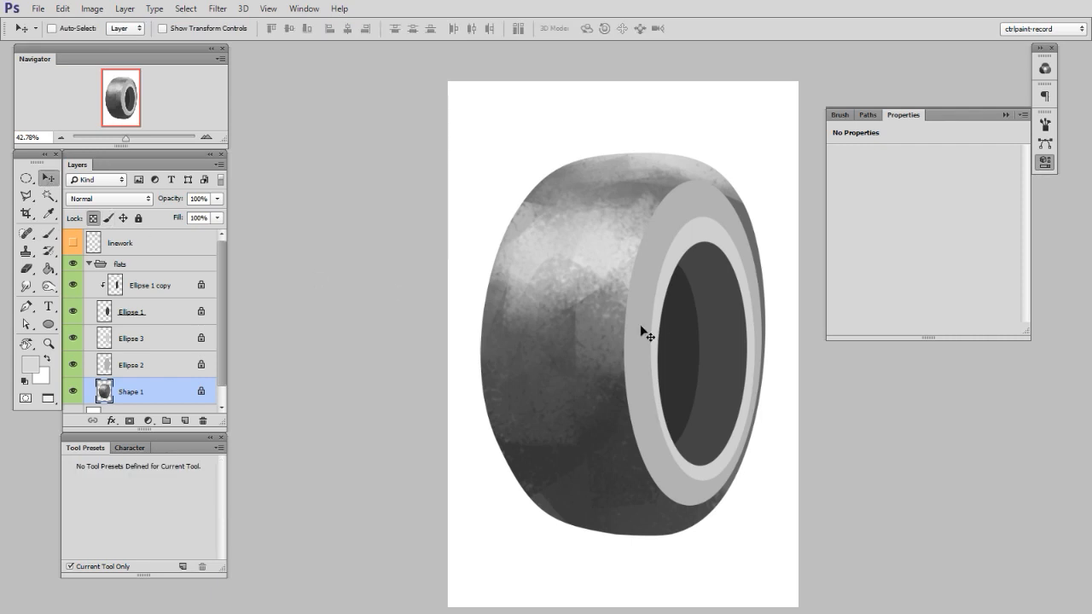
pyautogui.click(27, 233)
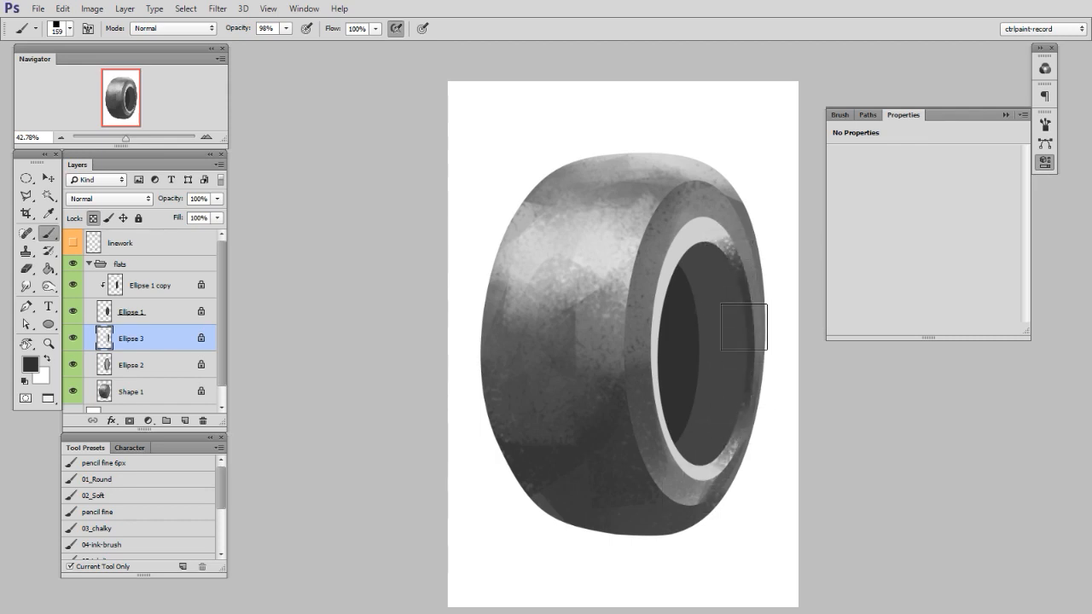
# - Reshape Ellipse 1 copy and brush #2d2d2d textured shading on Ellipse 1 copy and Ellipse 1
pyautogui.moveTo(742, 326); pyautogui.dragTo(656, 309)
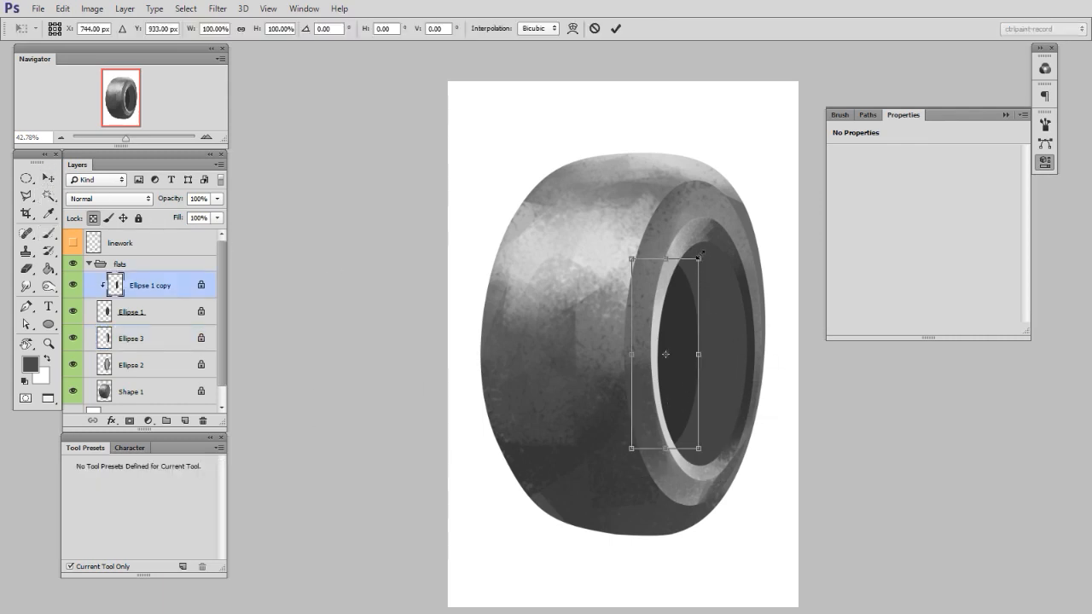
pyautogui.click(26, 232)
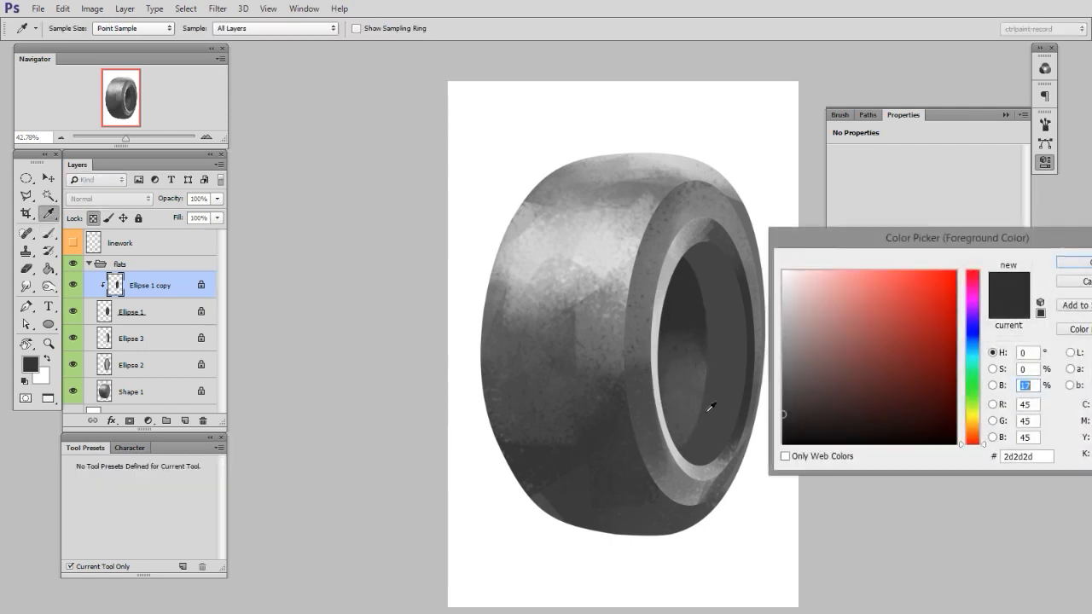
pyautogui.click(27, 233)
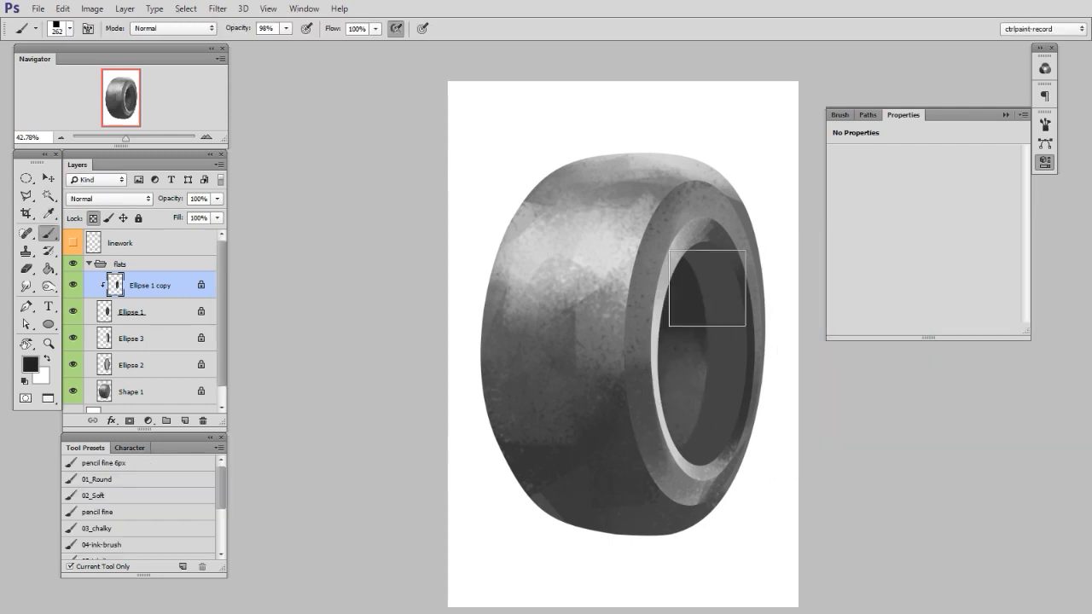
pyautogui.click(47, 178)
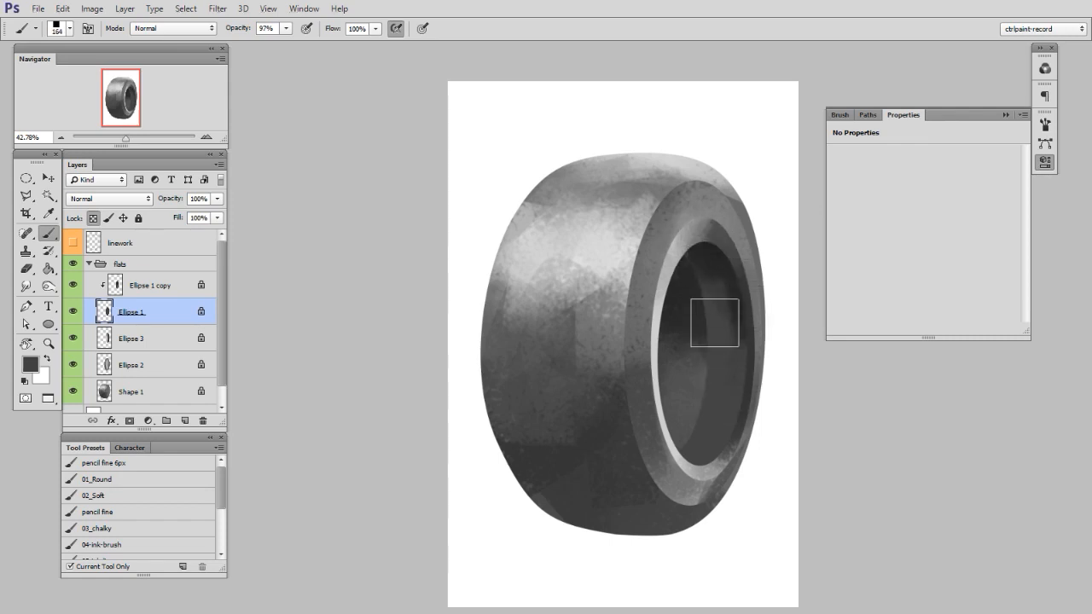
pyautogui.moveTo(713, 323); pyautogui.dragTo(710, 367)
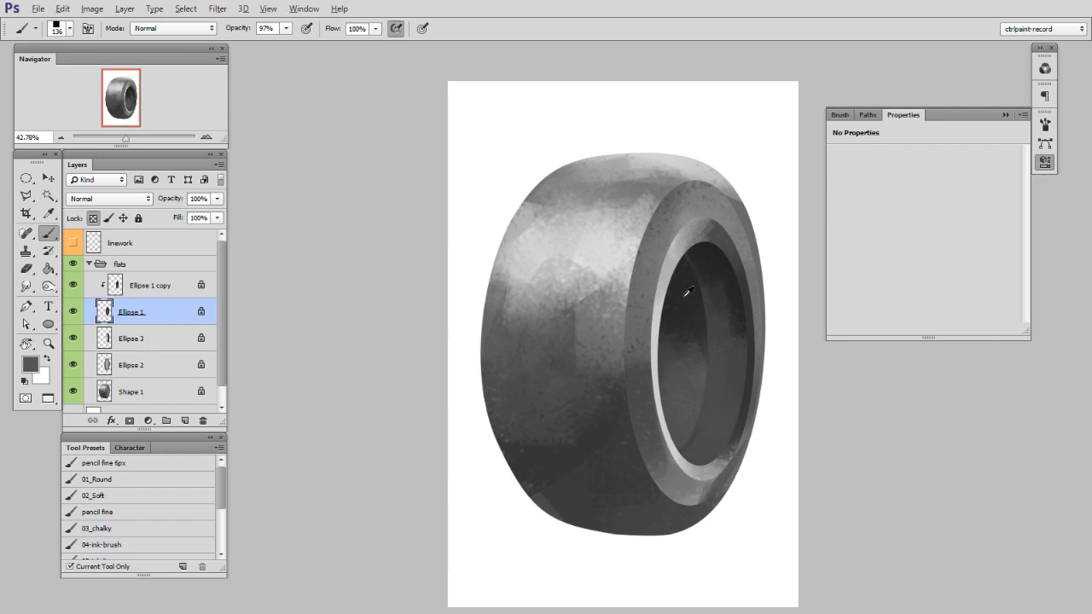
# - Revert History to the flat shapes, then dab dark and light textured strokes on Shape 1
pyautogui.click(131, 390)
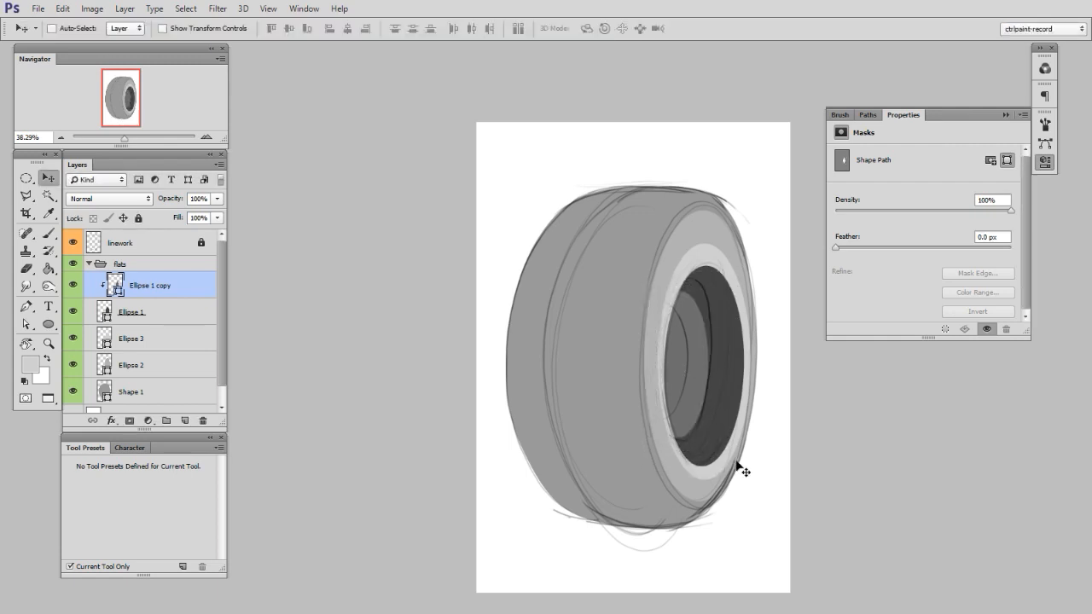
pyautogui.click(131, 392)
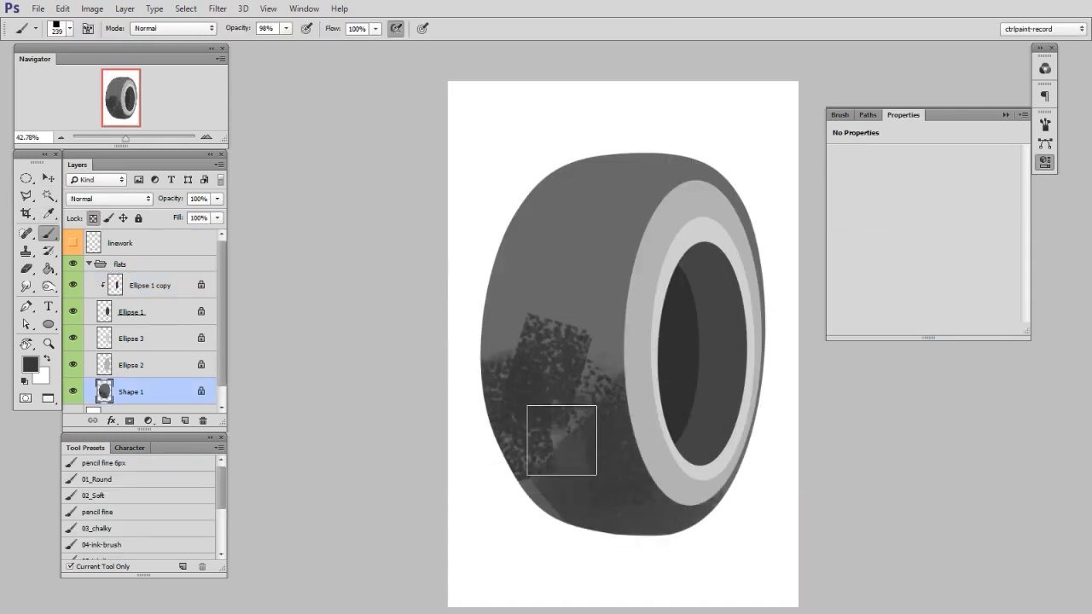
pyautogui.moveTo(561, 441); pyautogui.dragTo(583, 236)
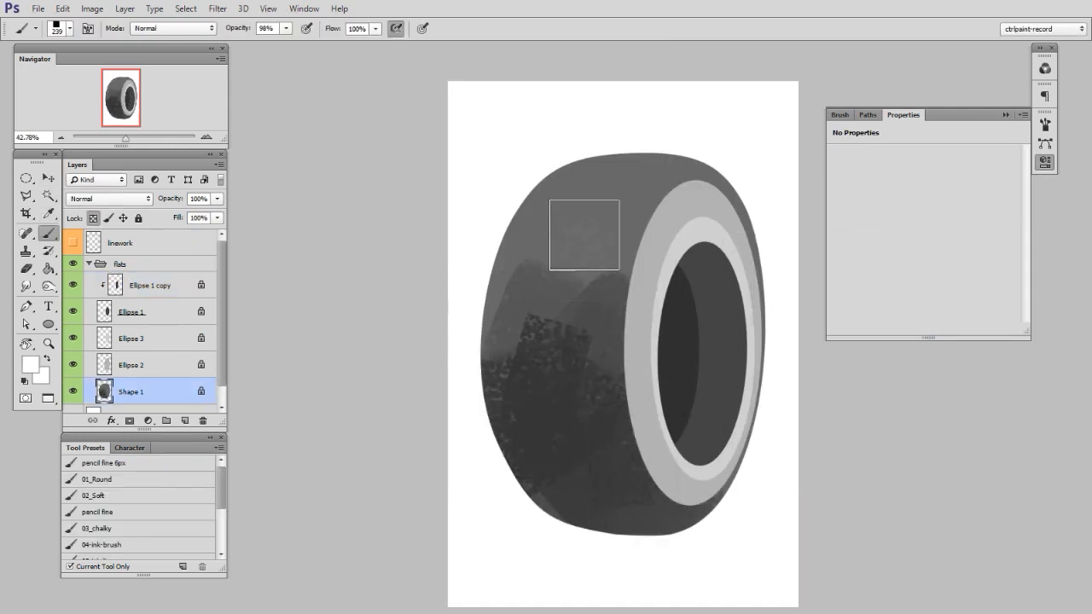